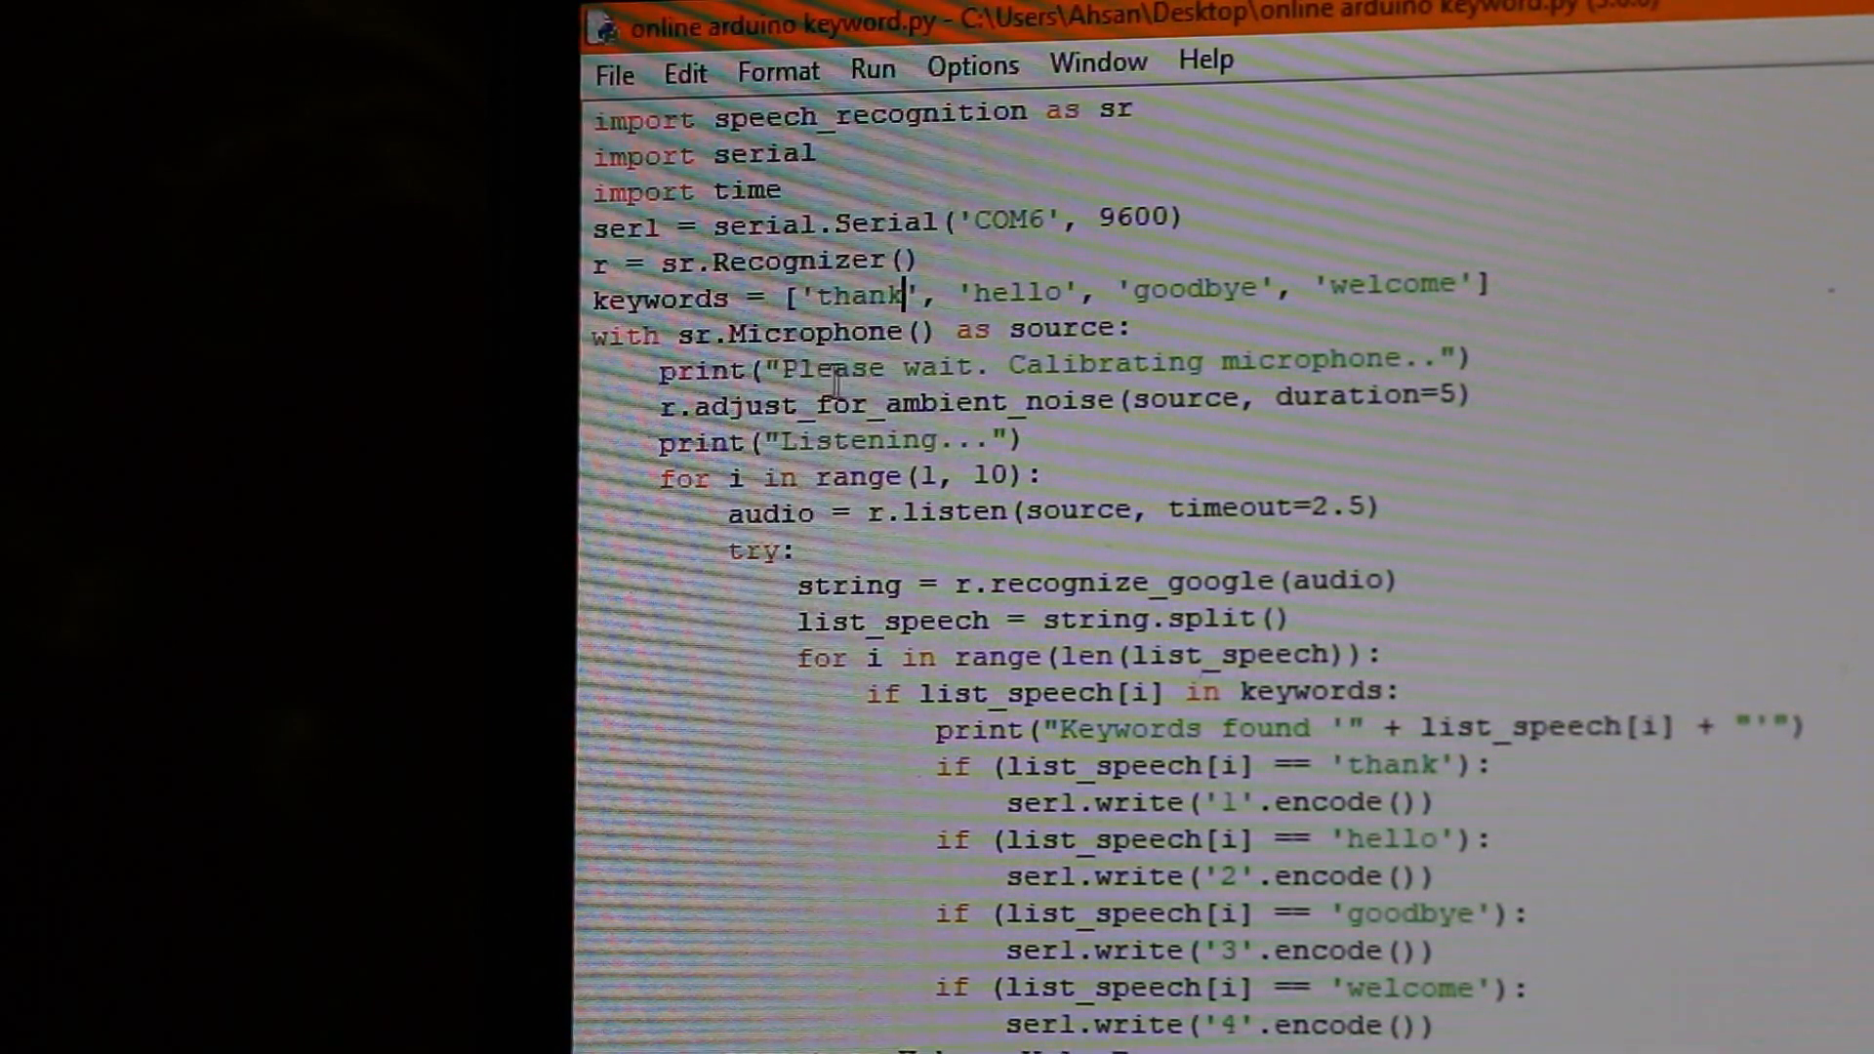
{"action": "mouse_move", "coordinate": [1375, 374]}
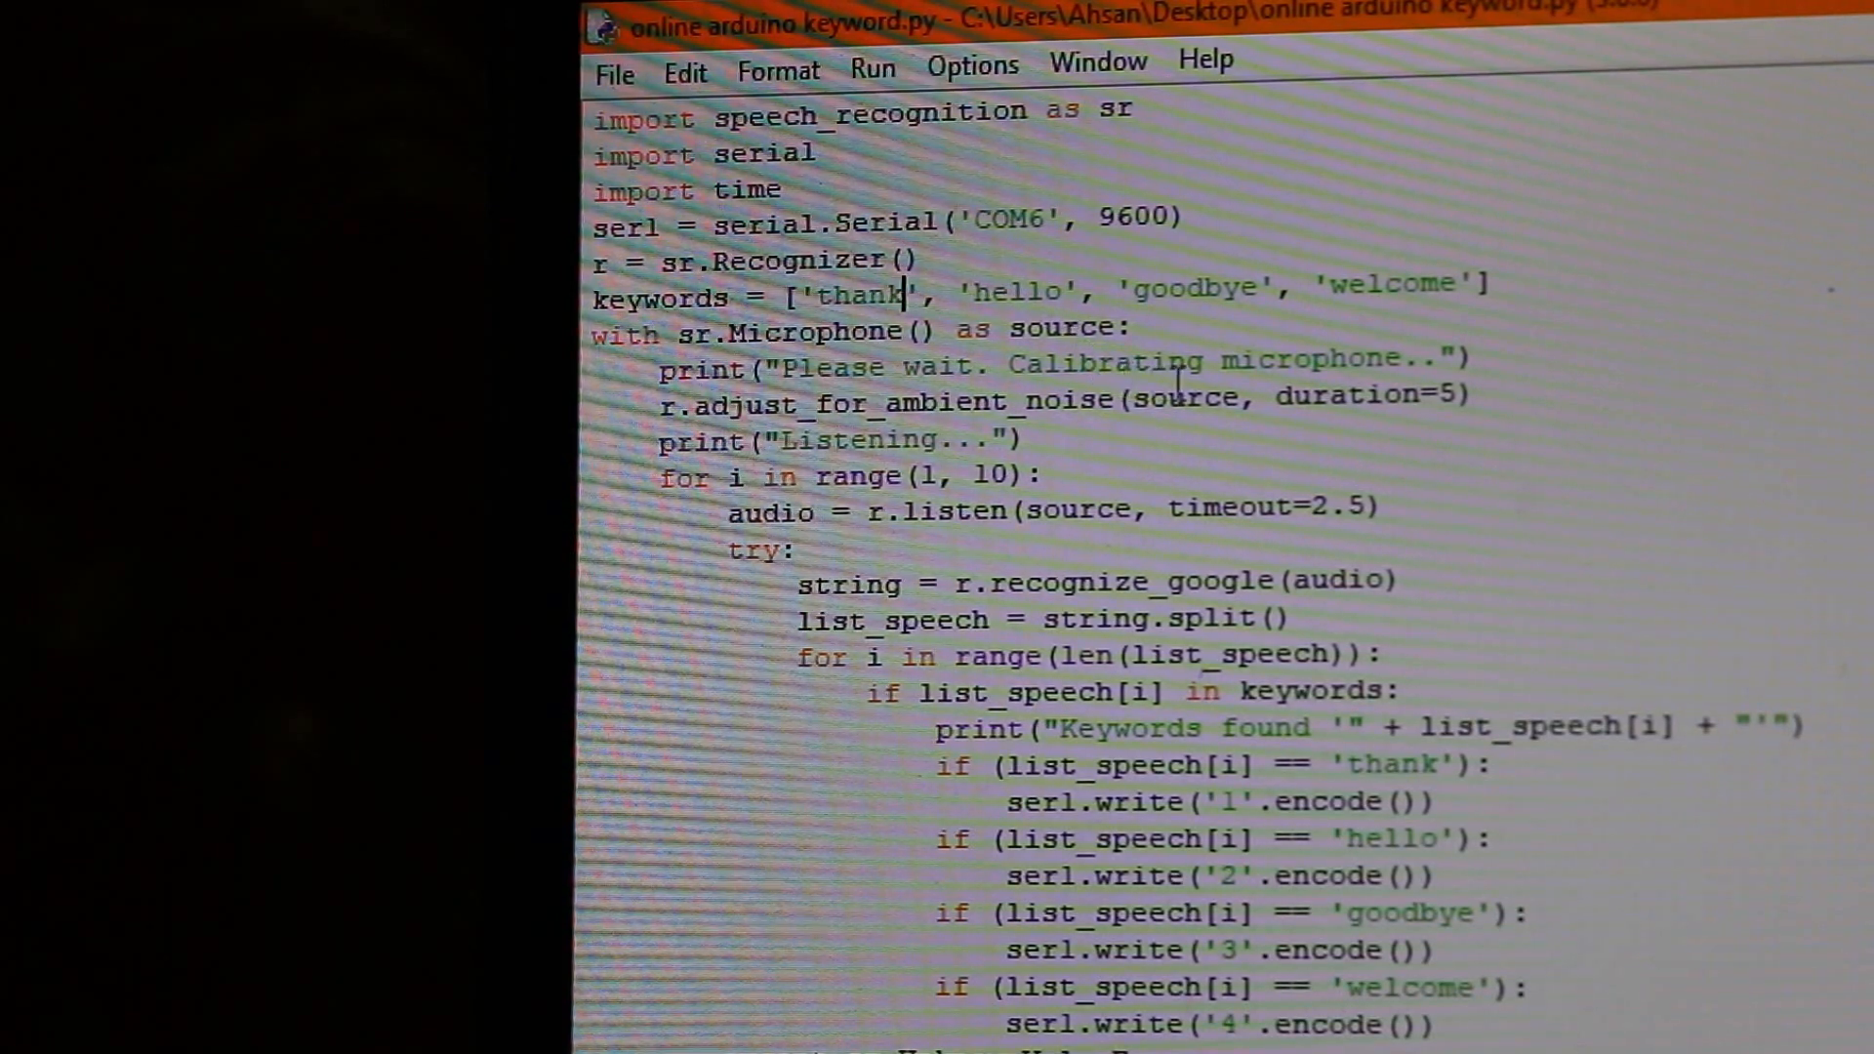
{"action": "mouse_move", "coordinate": [1351, 406]}
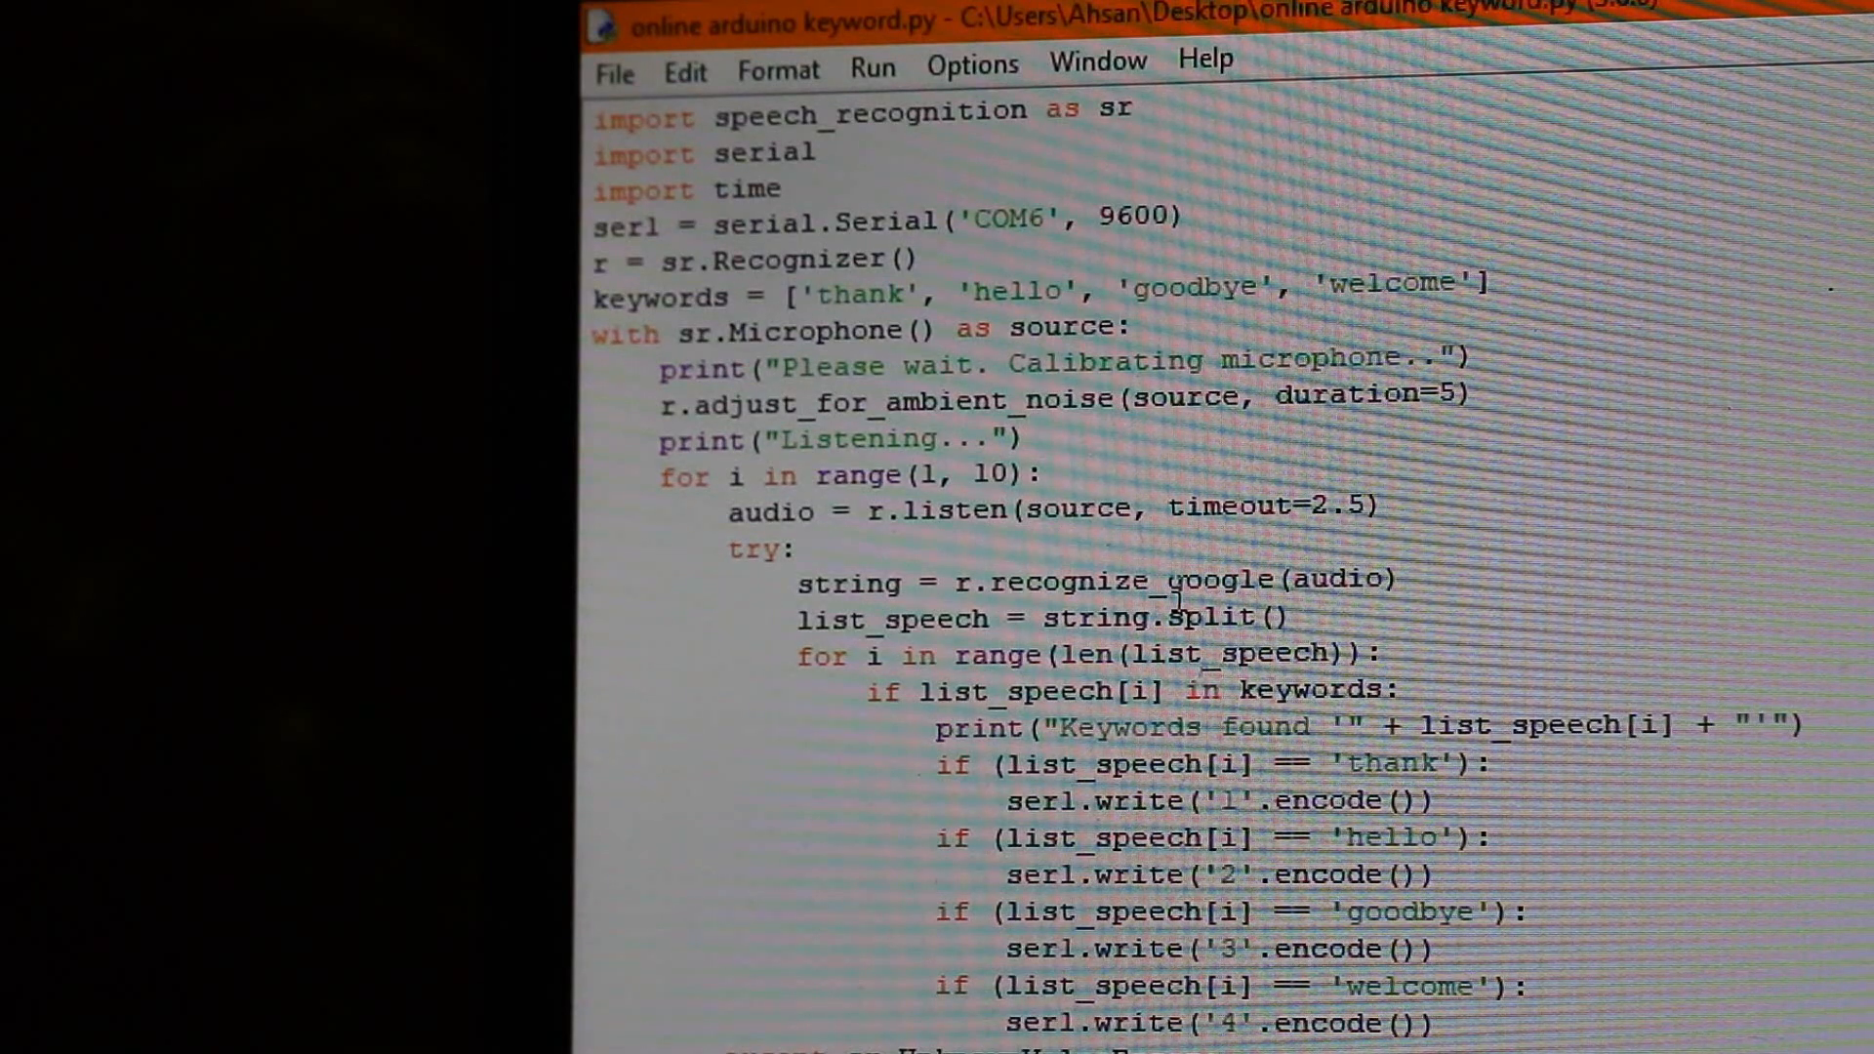
Bring up the oled_scifair sketch and scroll through its 'thank' bitmap hex array.
{"action": "left_click", "coordinate": [1004, 582]}
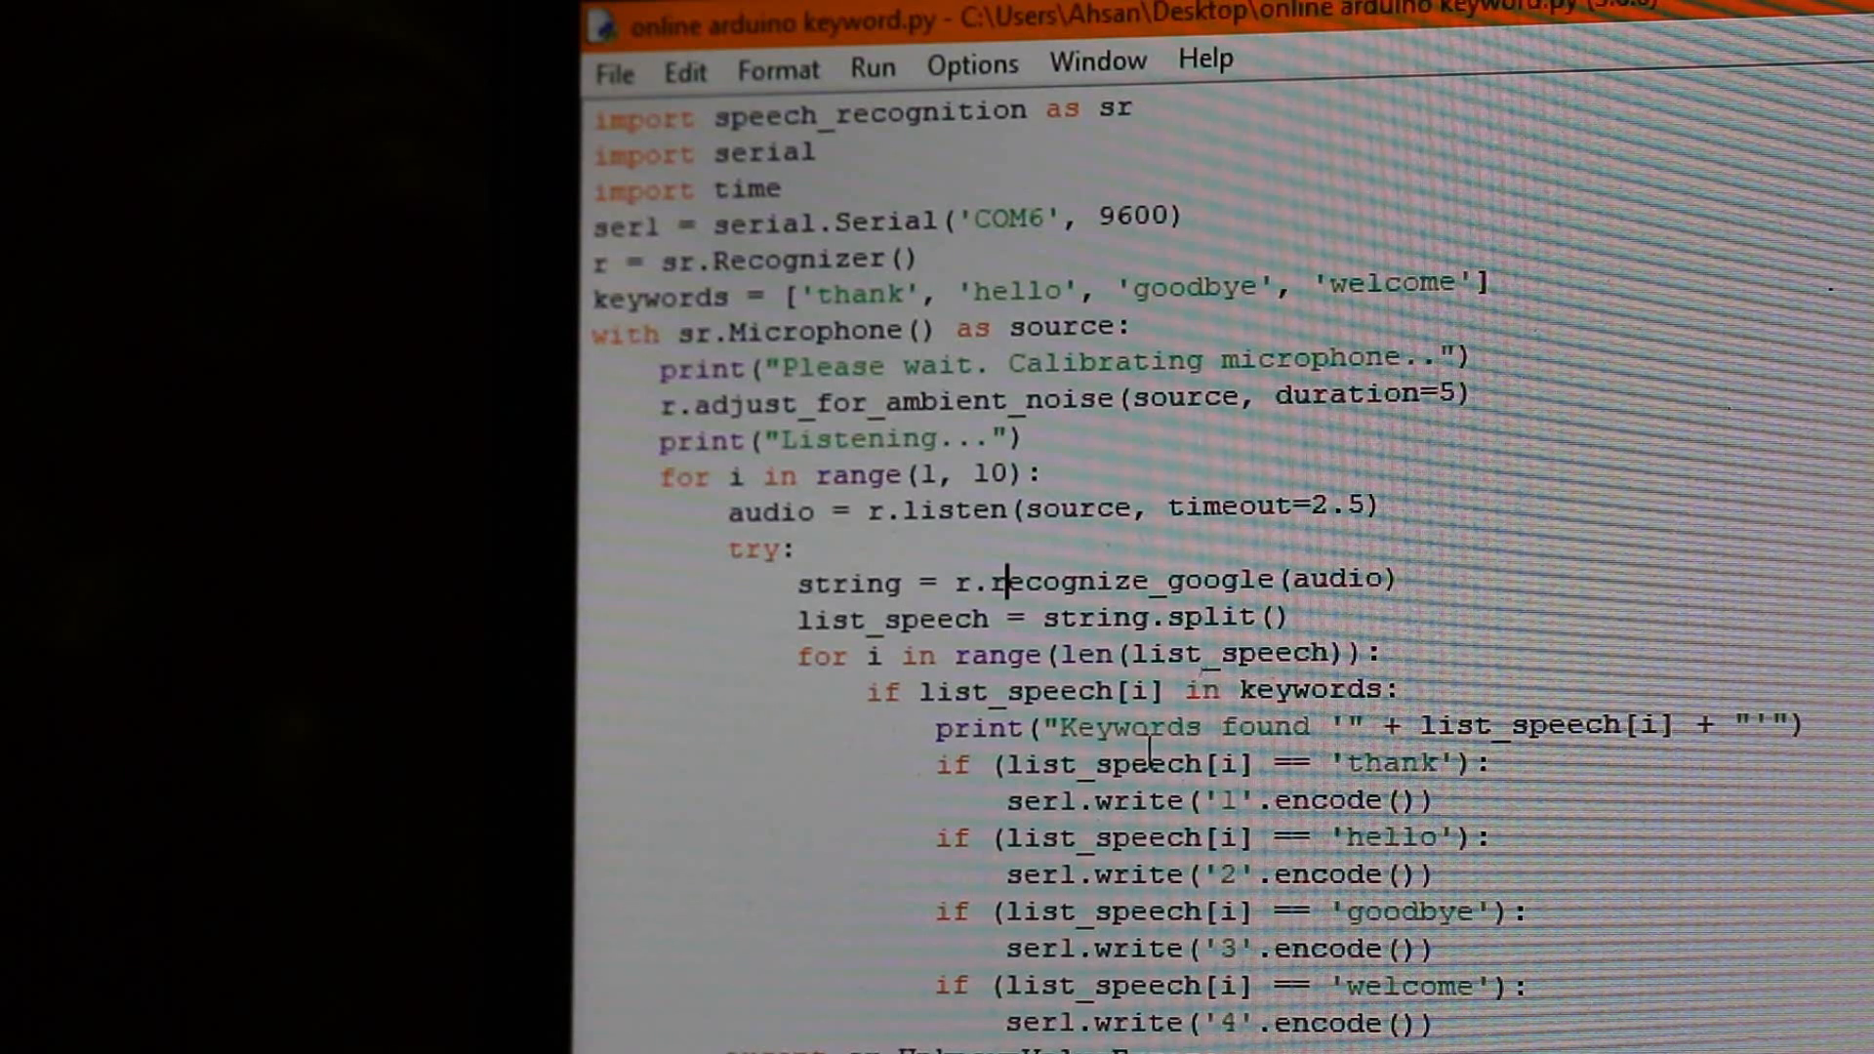
{"action": "mouse_move", "coordinate": [1602, 705]}
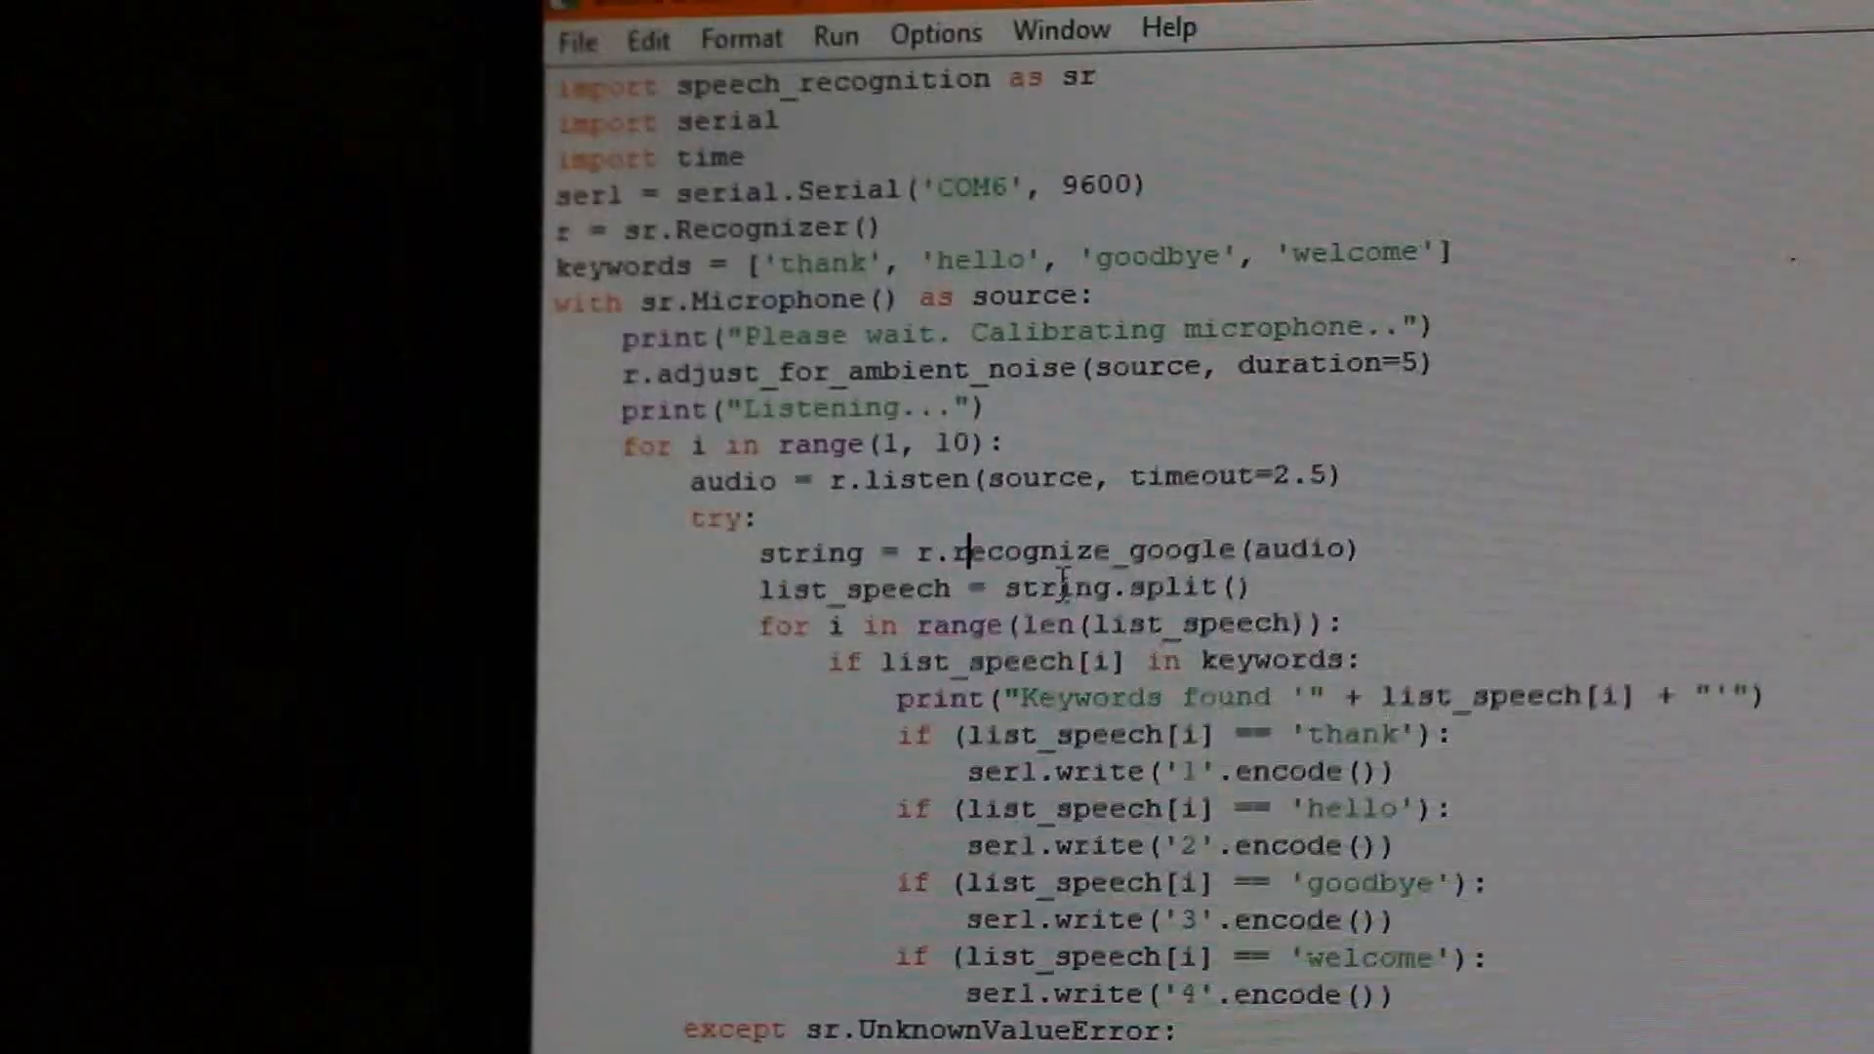
{"action": "scroll", "scroll_direction": "down", "scroll_amount": 3}
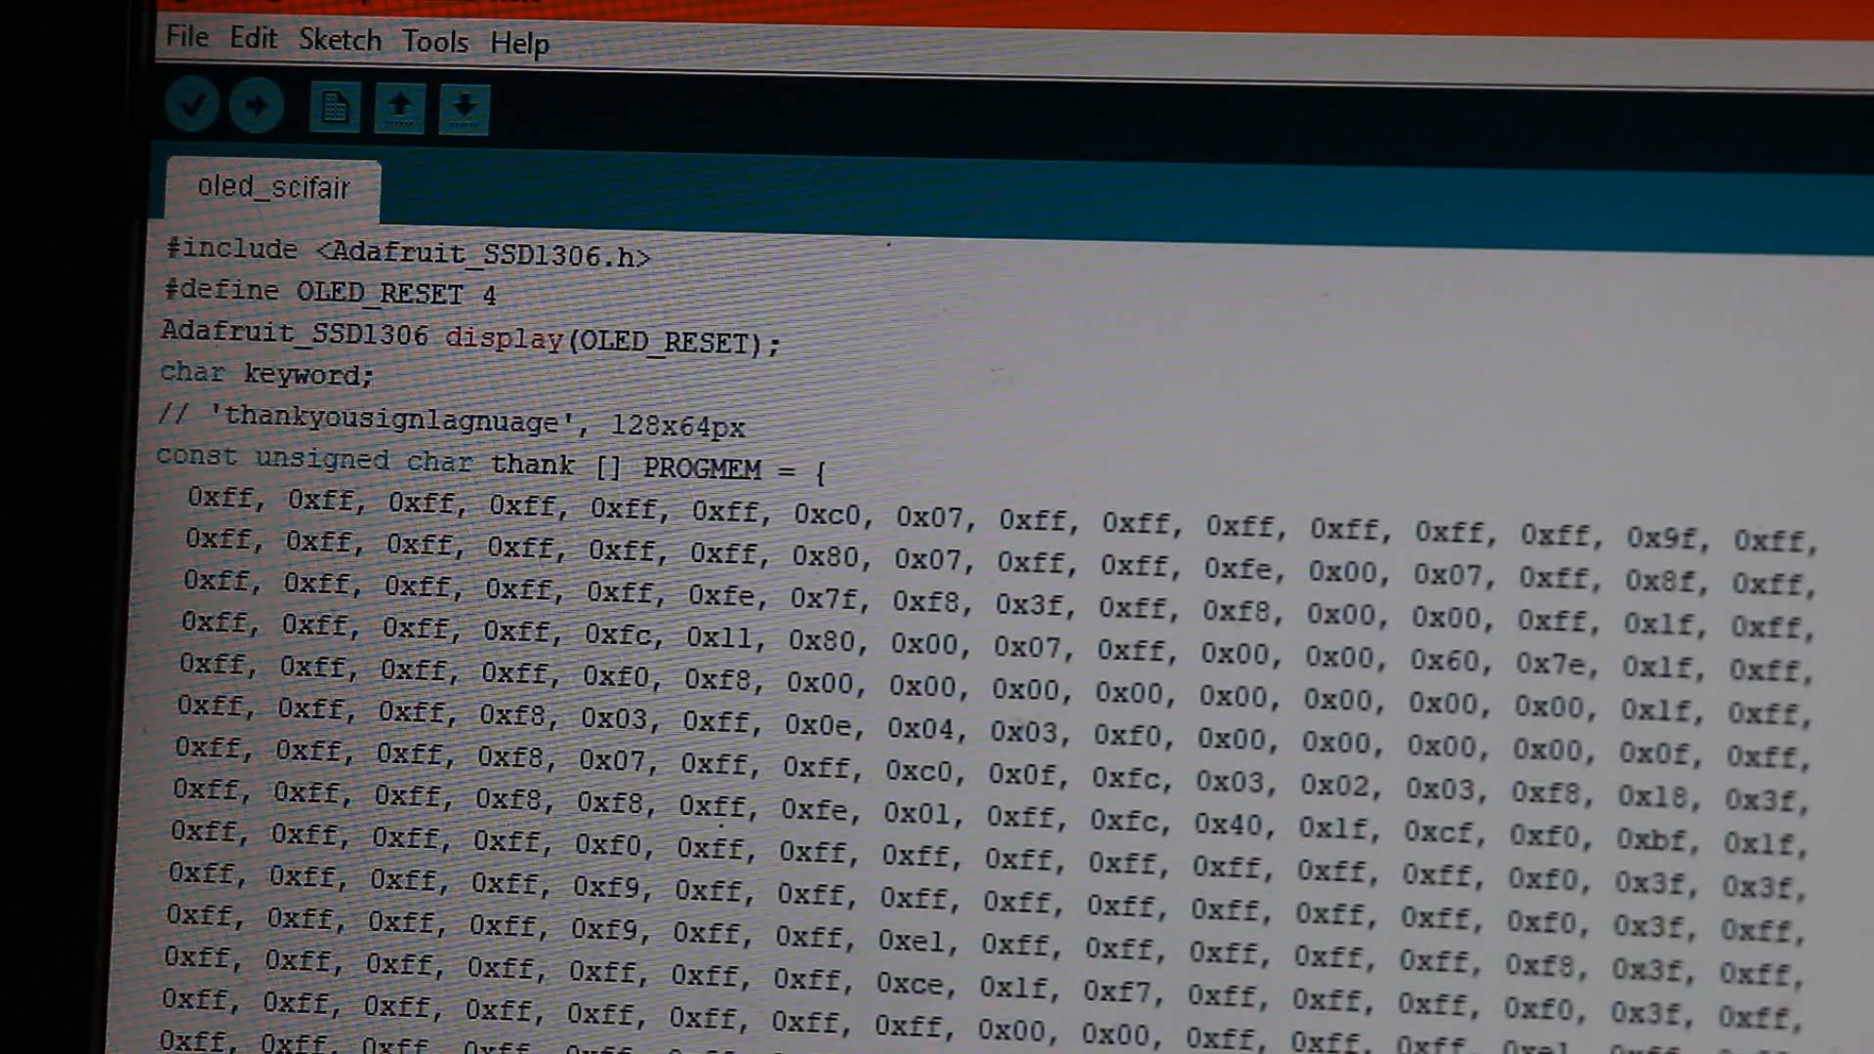
{"action": "scroll", "scroll_direction": "down", "scroll_amount": 3}
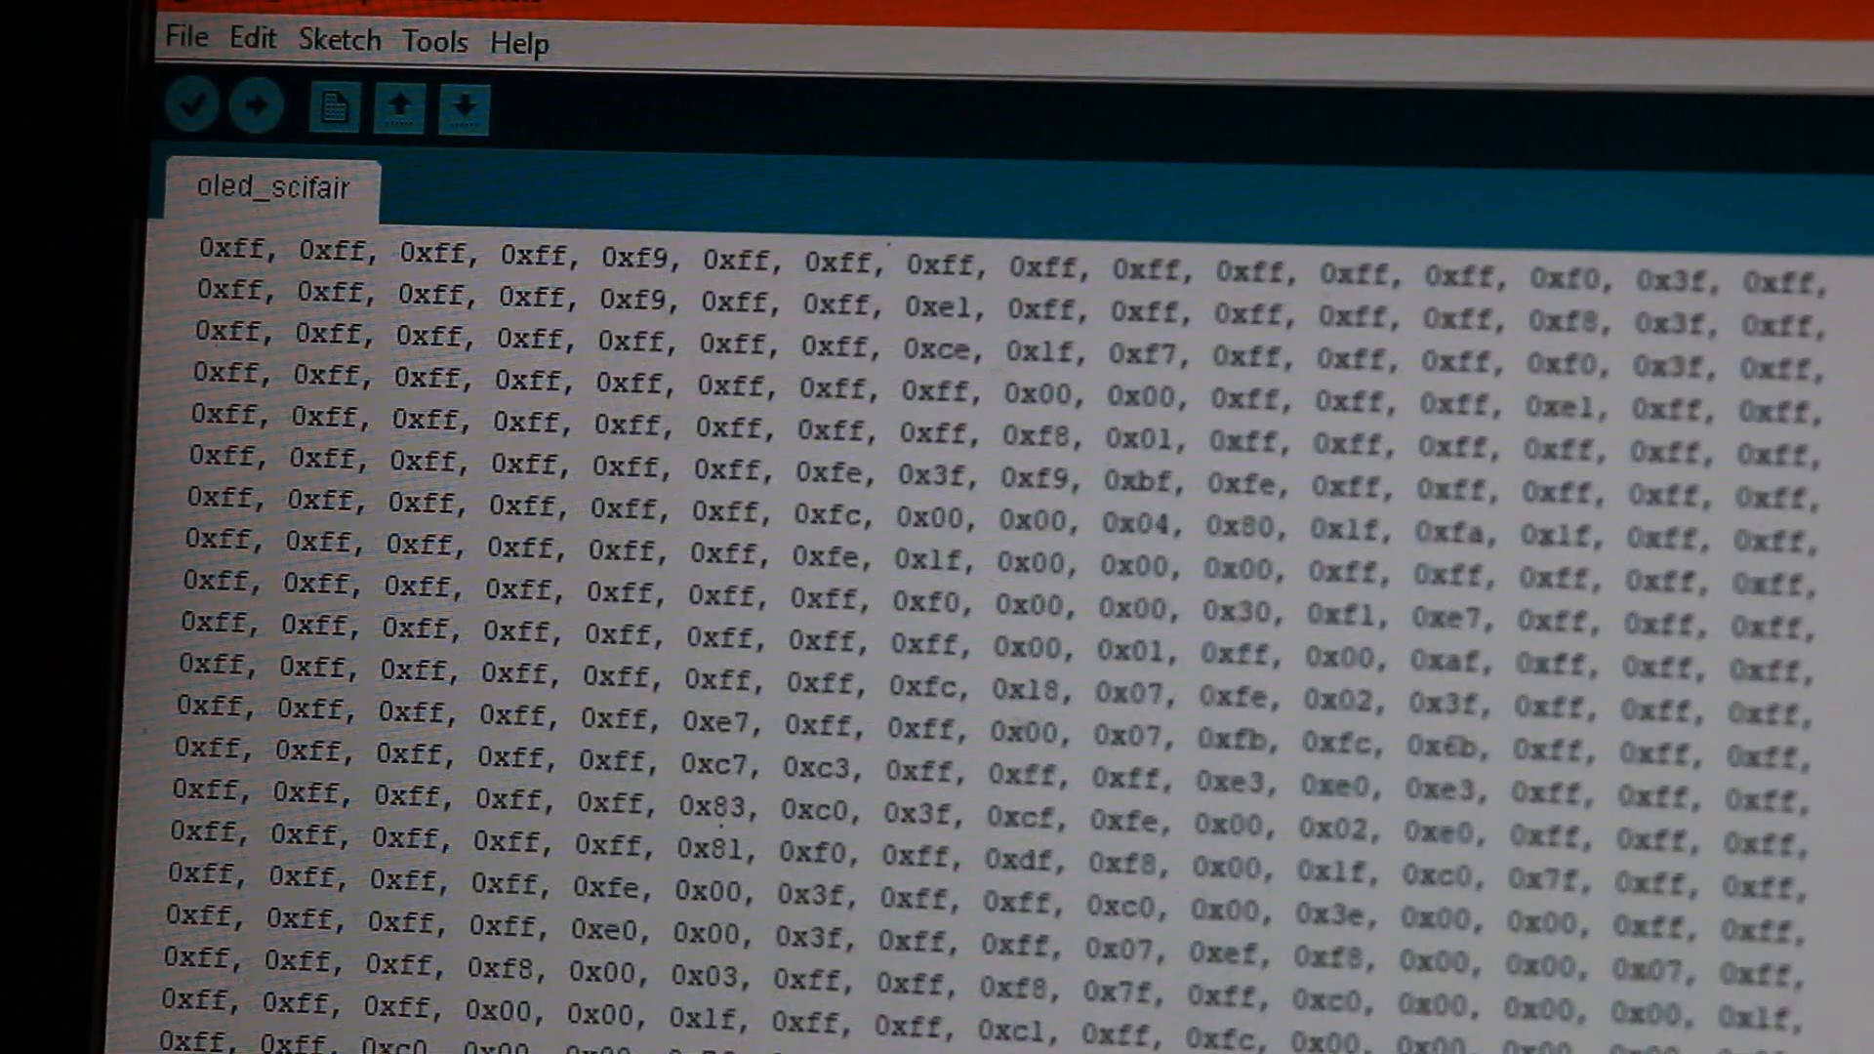
Scroll past the bitmap arrays to setup() and the drawBitMap functions.
{"action": "scroll", "scroll_direction": "down", "scroll_amount": 3}
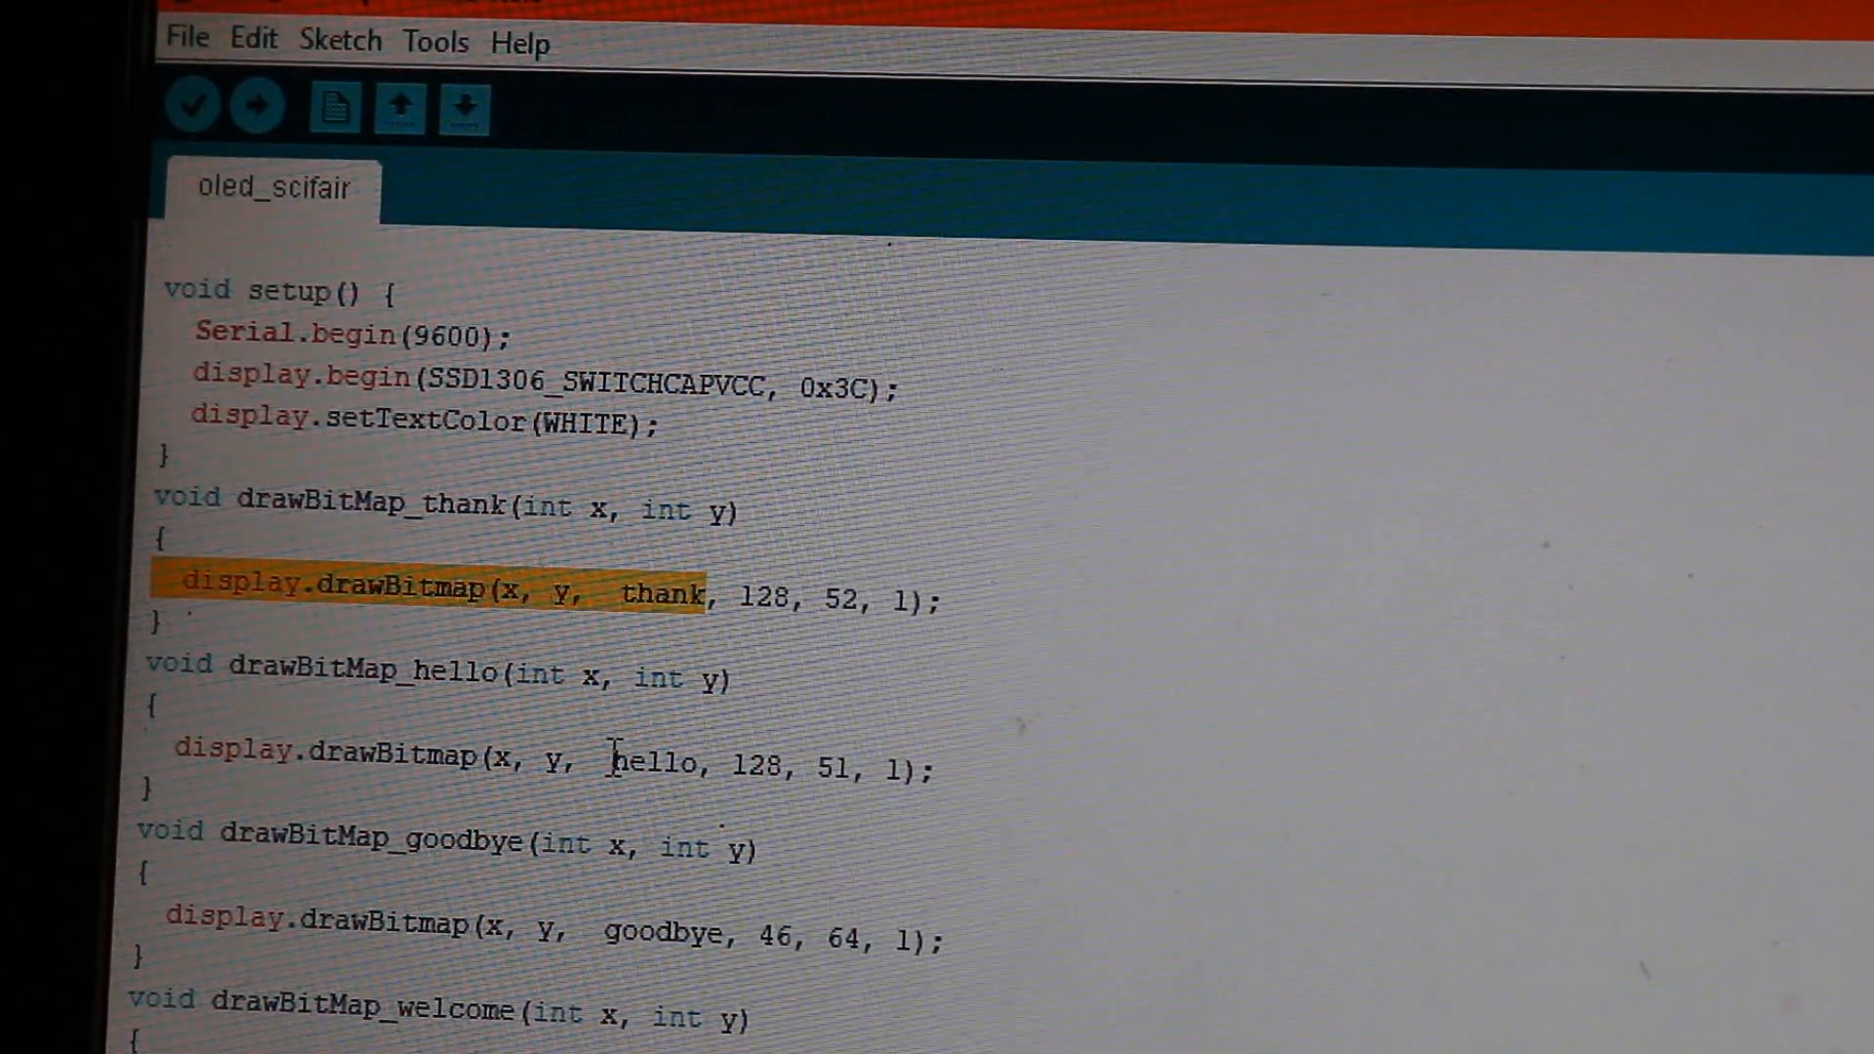
{"action": "scroll", "scroll_direction": "down", "scroll_amount": 3}
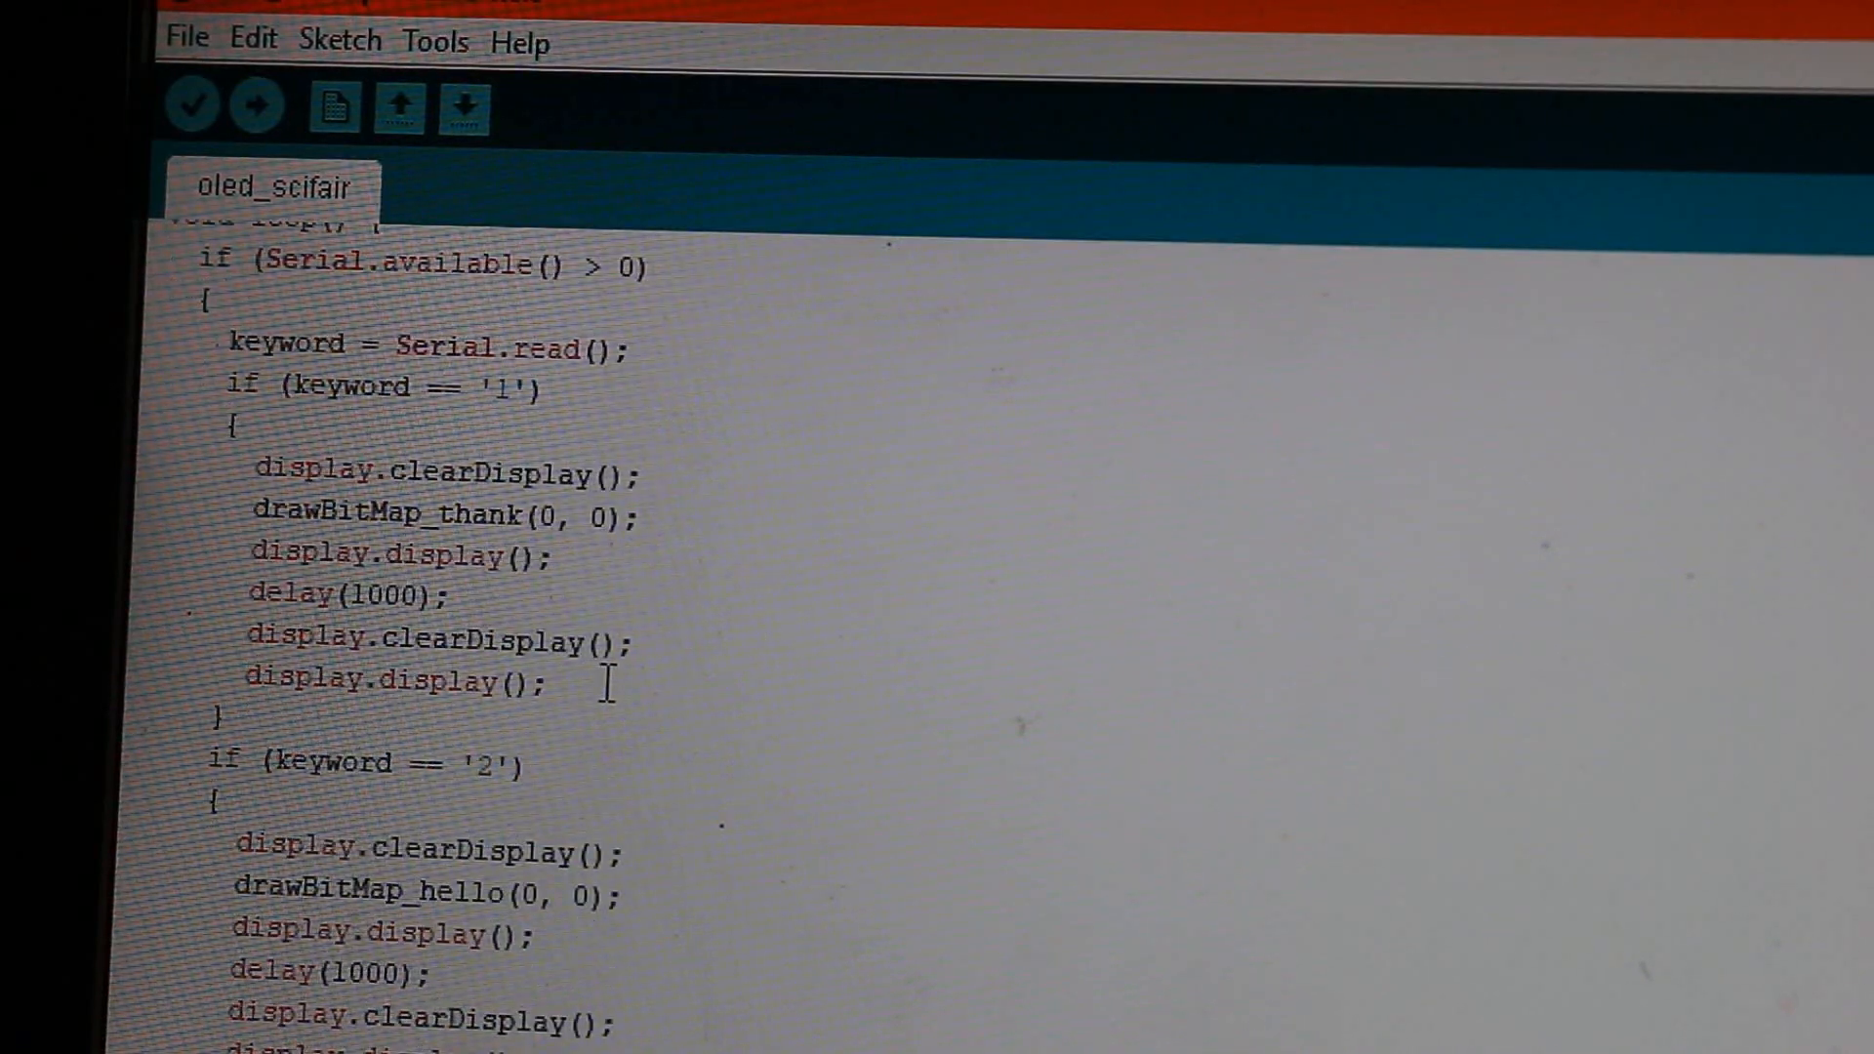
Scroll through void loop() to the goodbye ('3') and welcome ('4') branches.
{"action": "scroll", "scroll_direction": "up", "scroll_amount": 3}
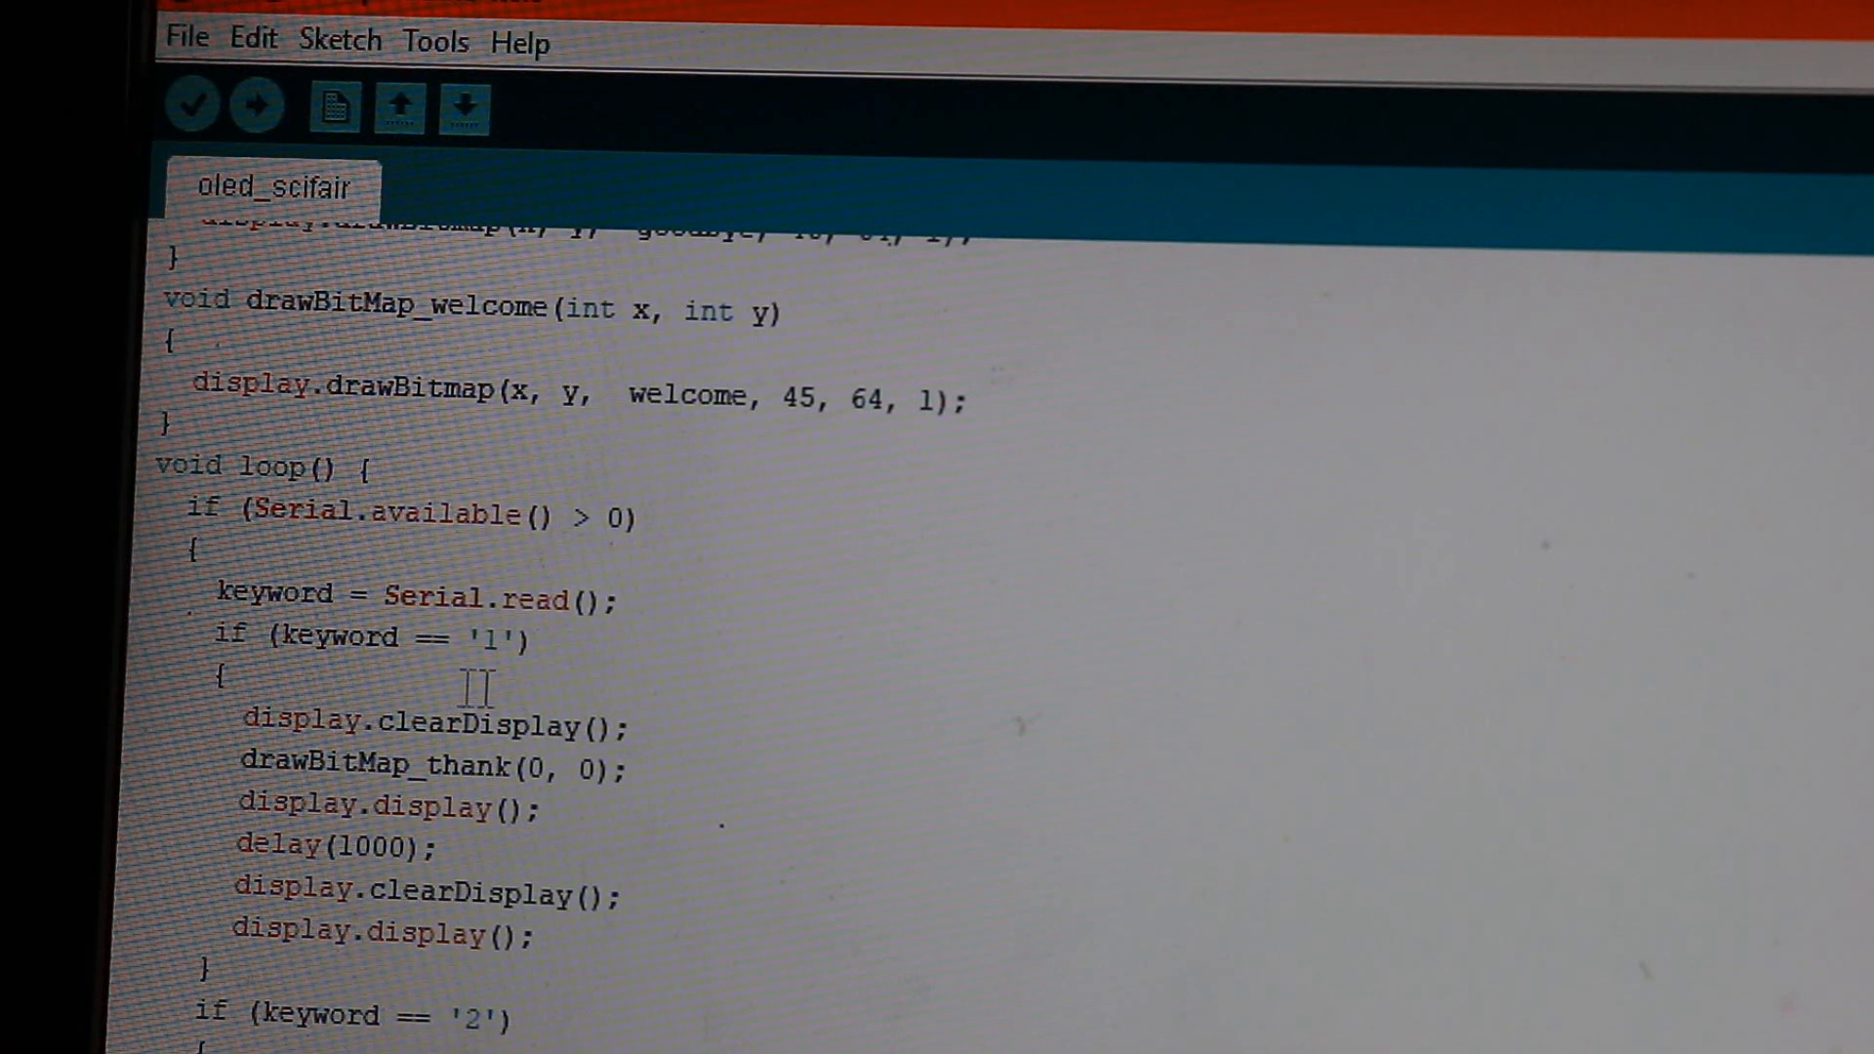
{"action": "mouse_move", "coordinate": [568, 628]}
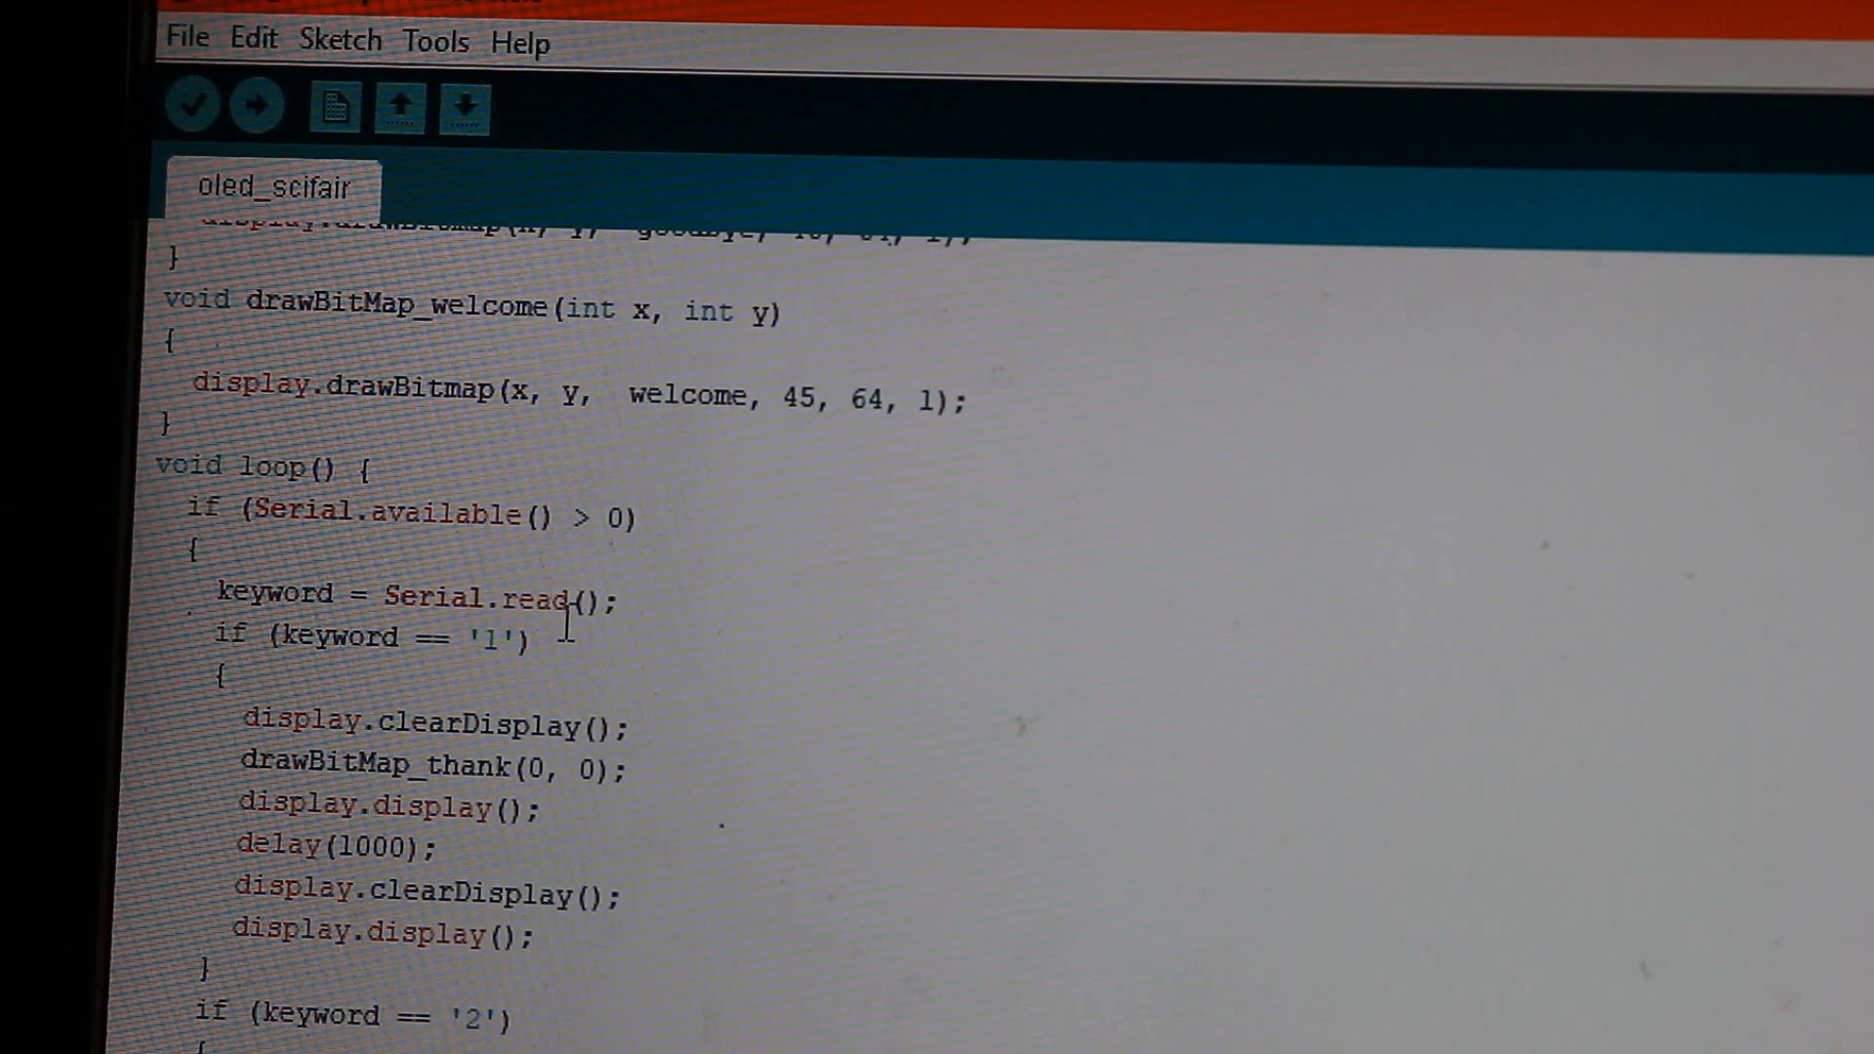
{"action": "scroll", "scroll_direction": "down", "scroll_amount": 3}
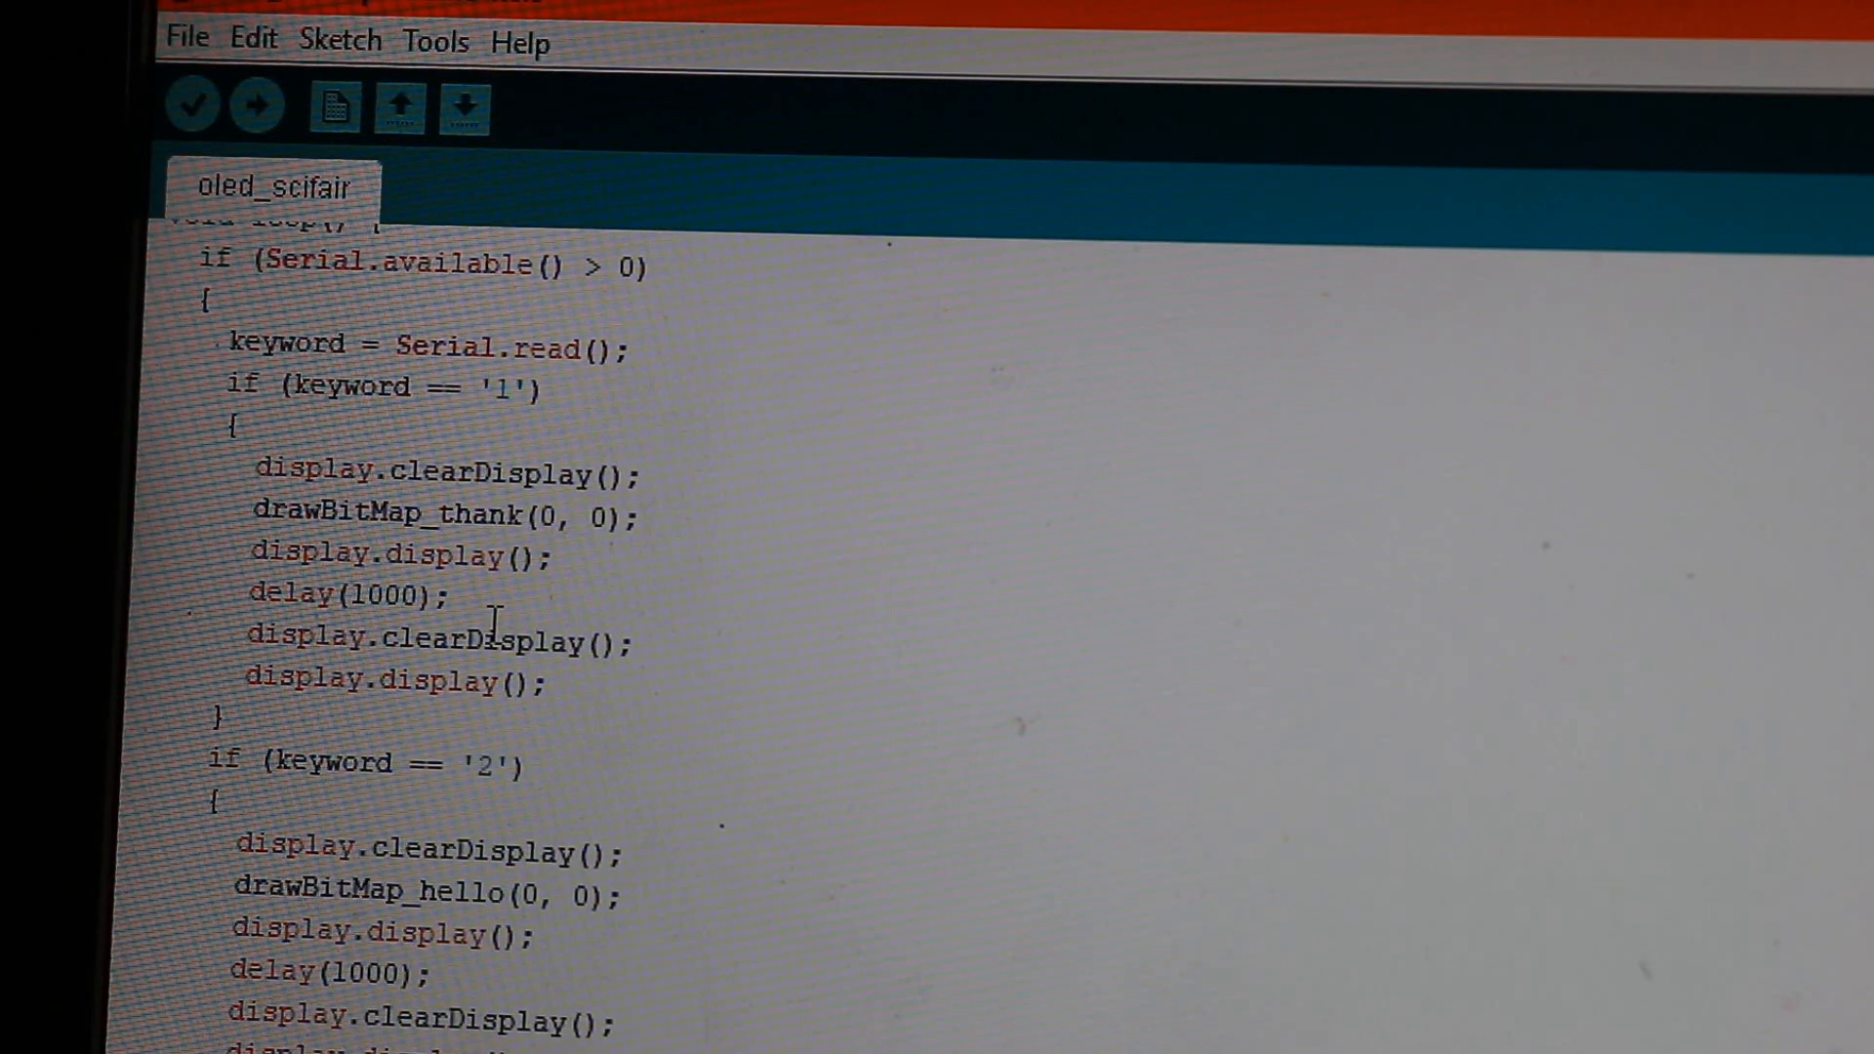
{"action": "scroll", "scroll_direction": "down", "scroll_amount": 3}
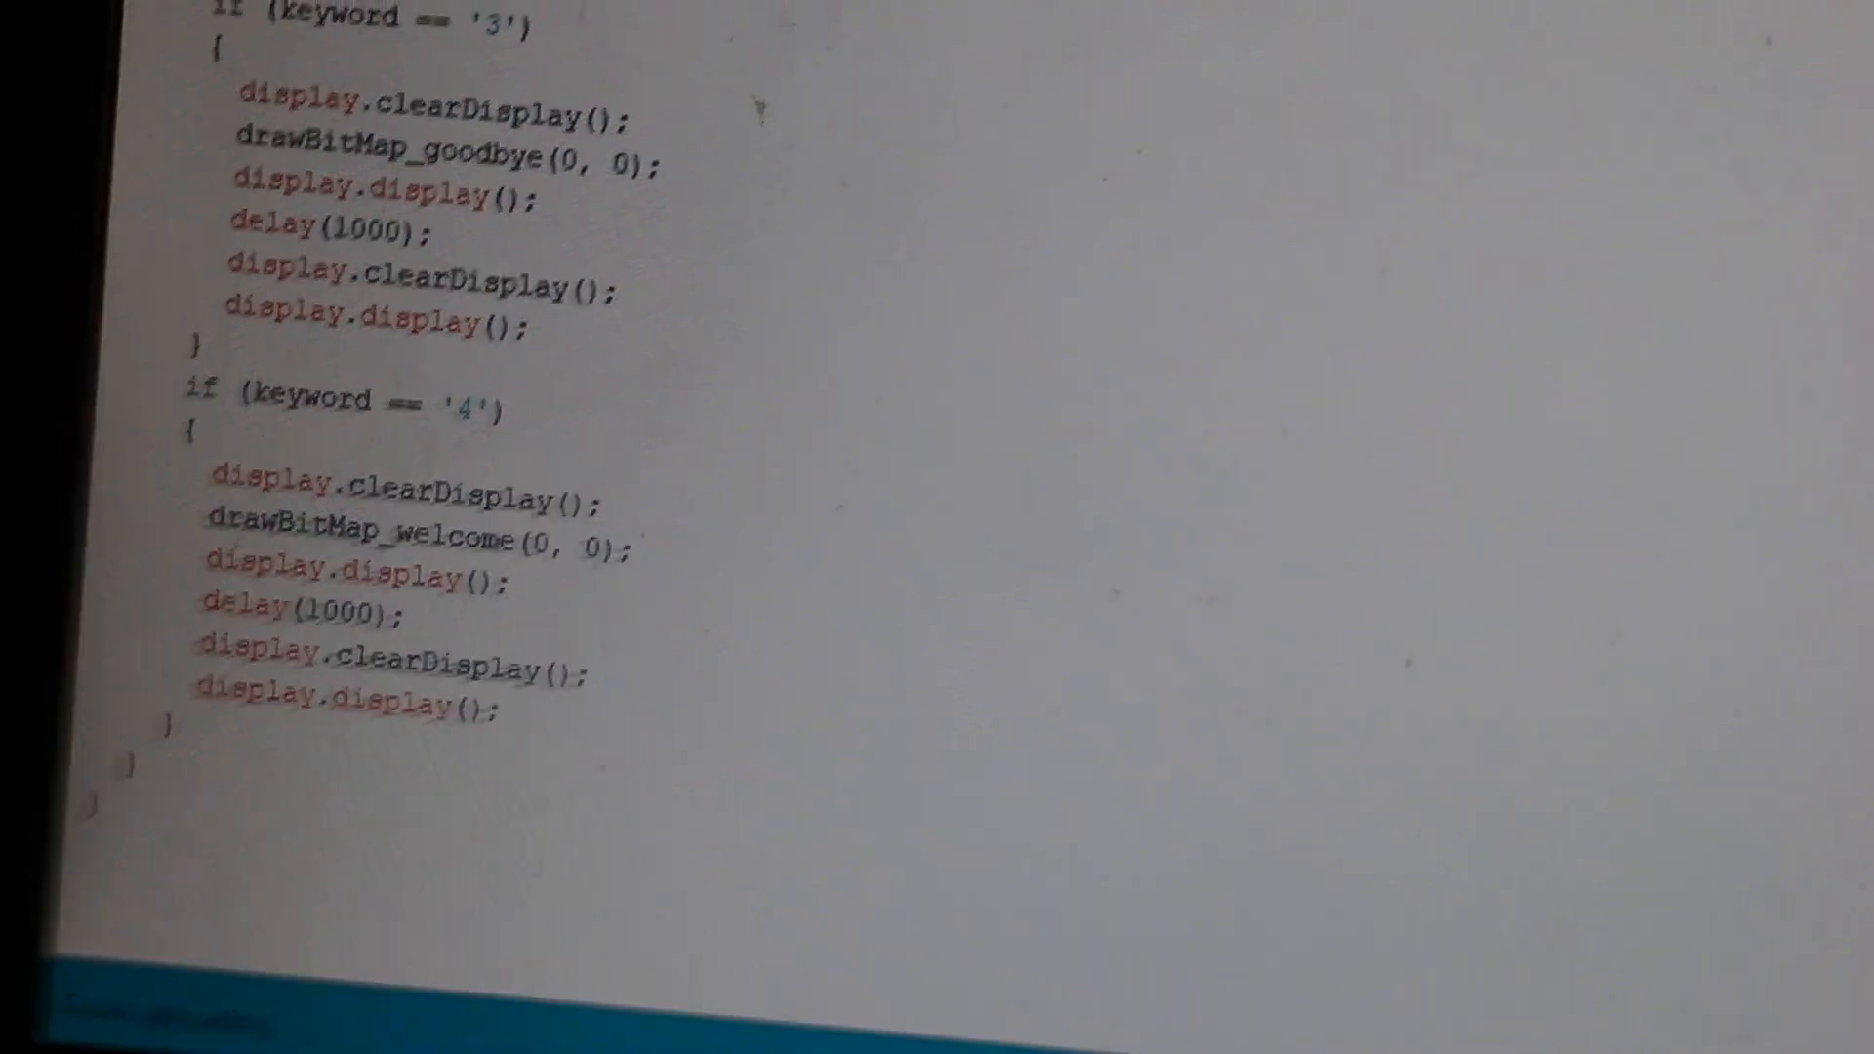